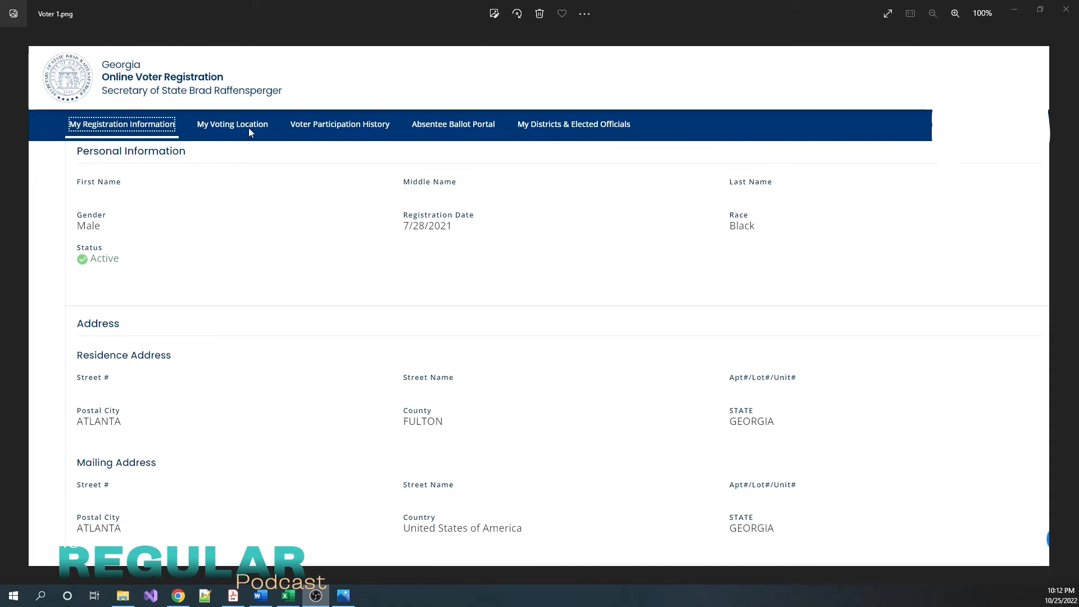
mouse_move(222, 136)
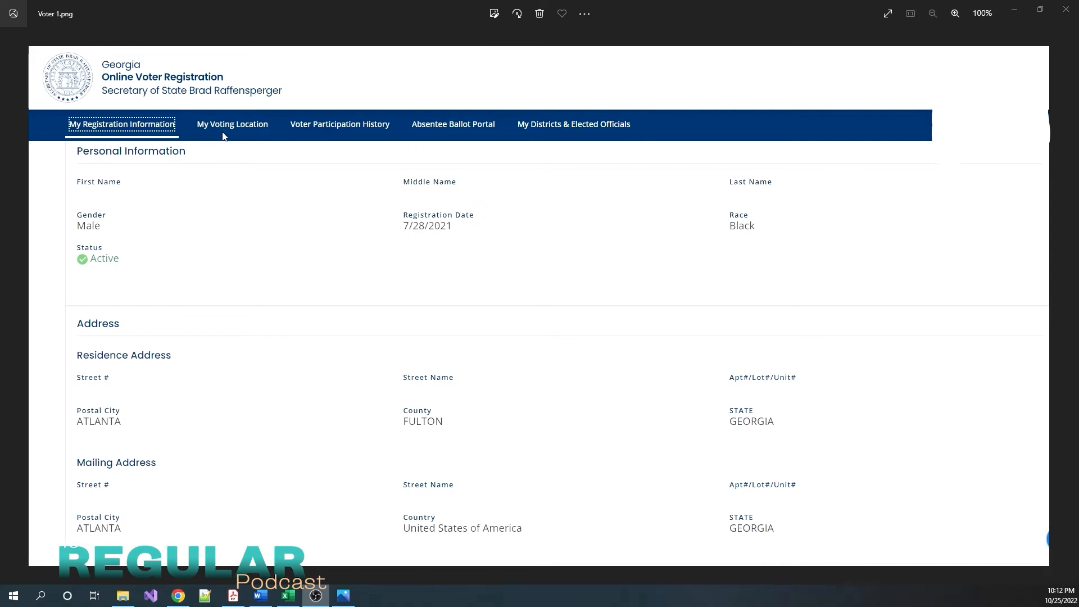
mouse_move(624, 177)
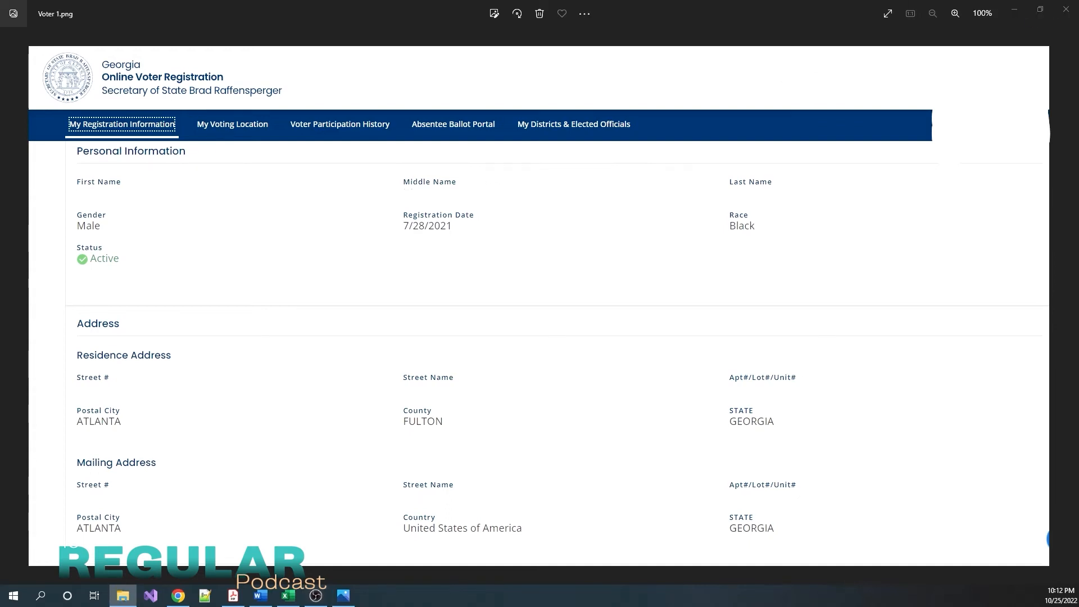
mouse_move(413, 133)
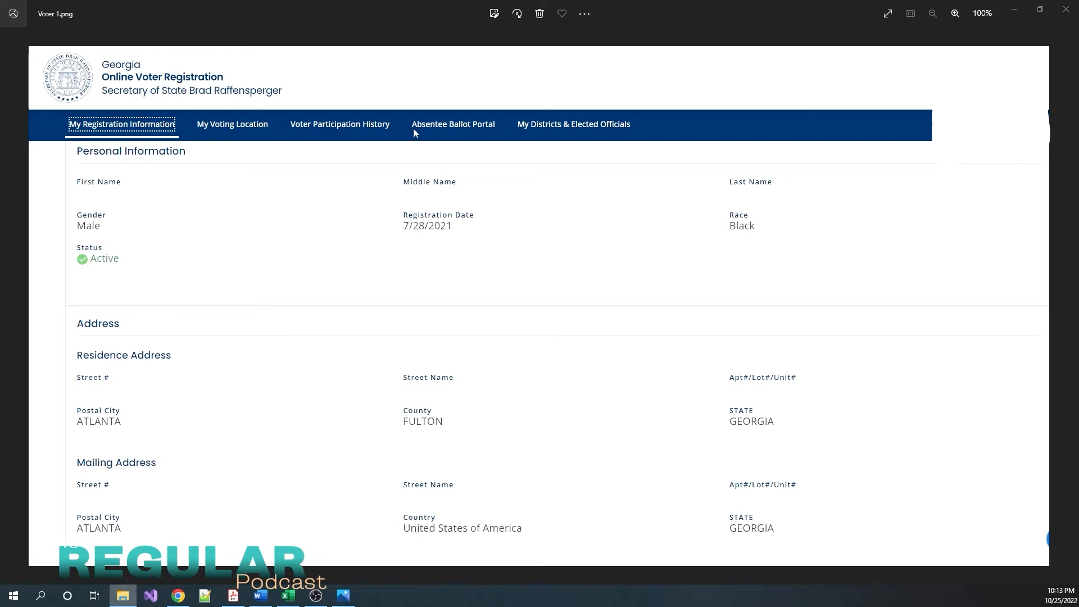
mouse_move(361, 151)
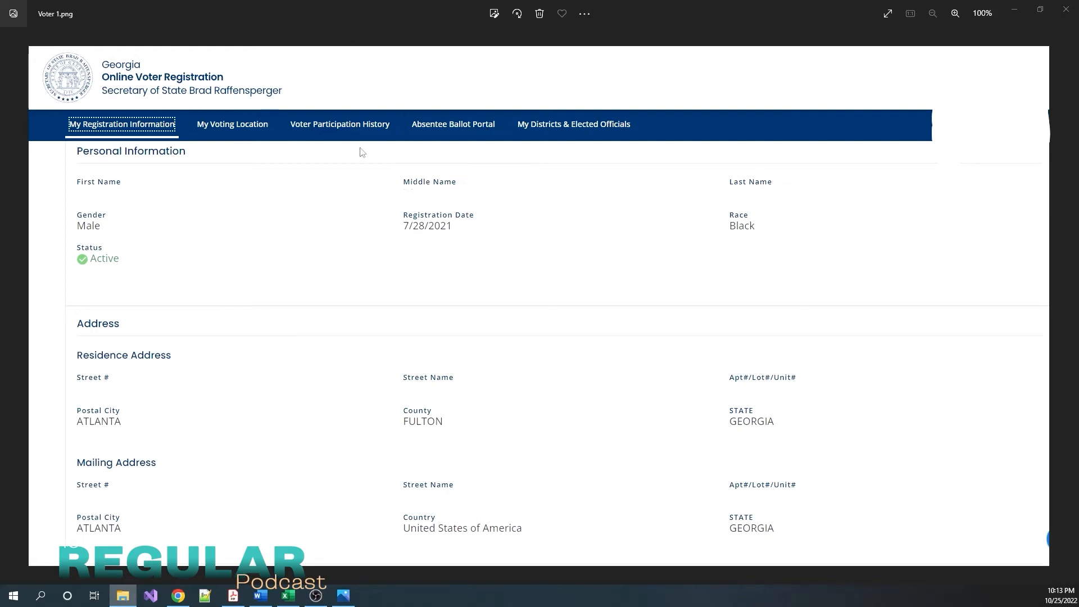
mouse_move(326, 136)
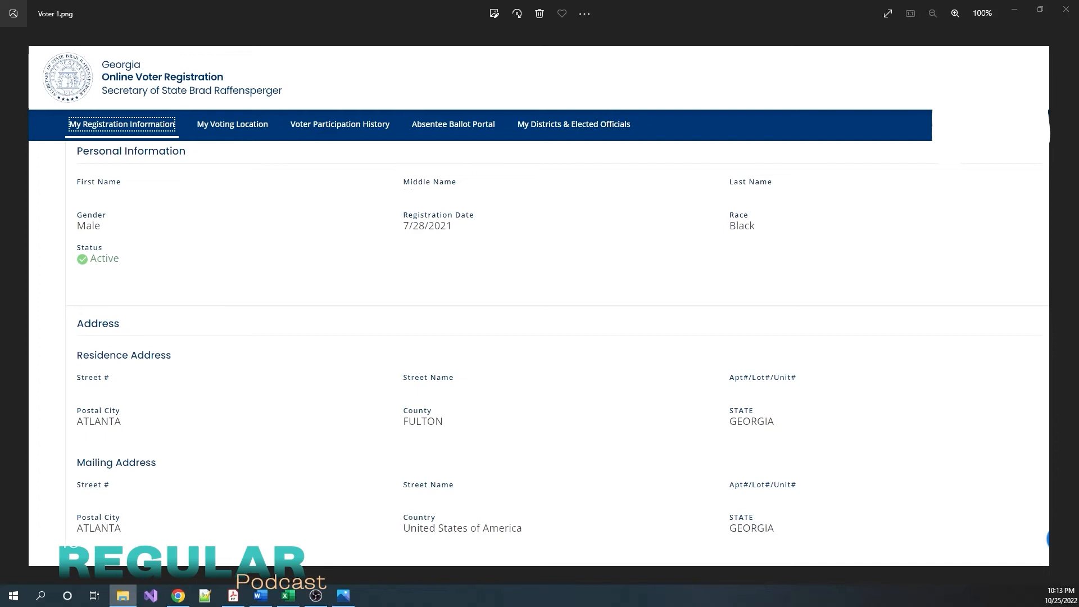
Show the Voter 3.png screenshot of the Voter Participation History with three past elections.
click(1064, 306)
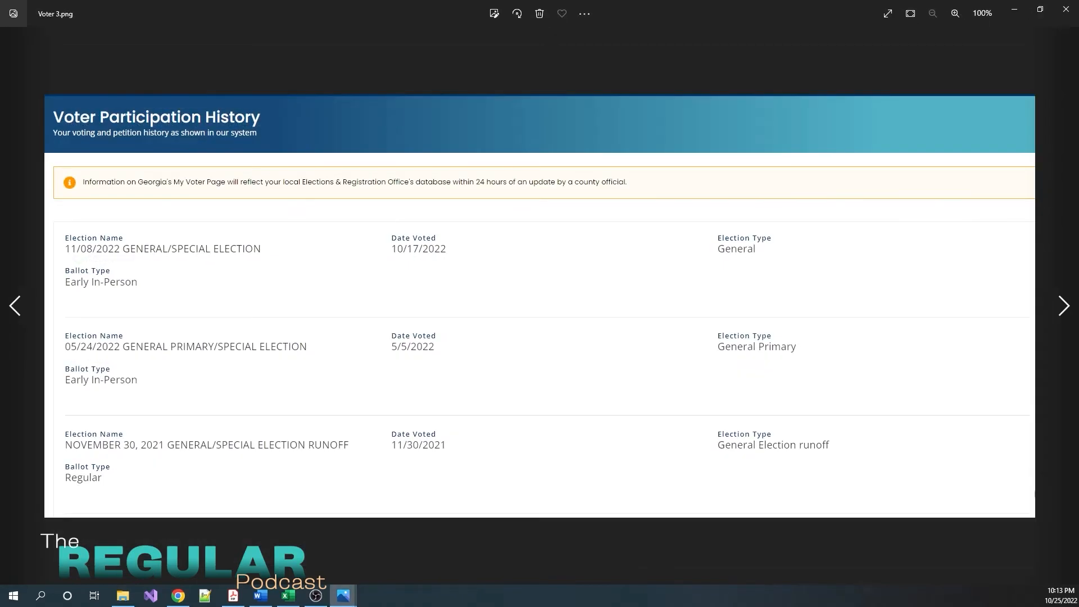
mouse_move(342, 280)
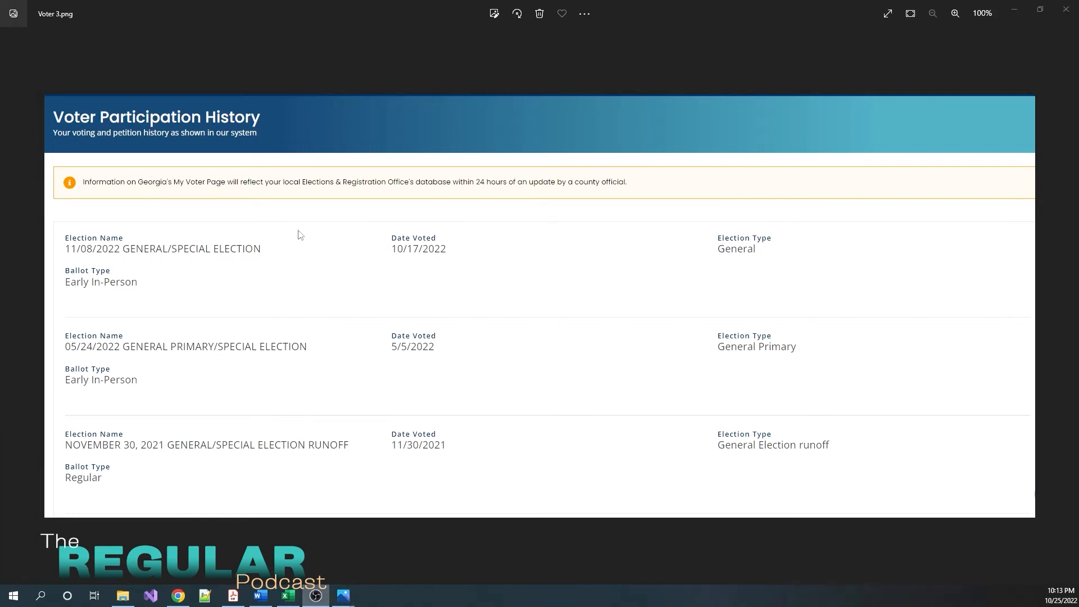
mouse_move(396, 258)
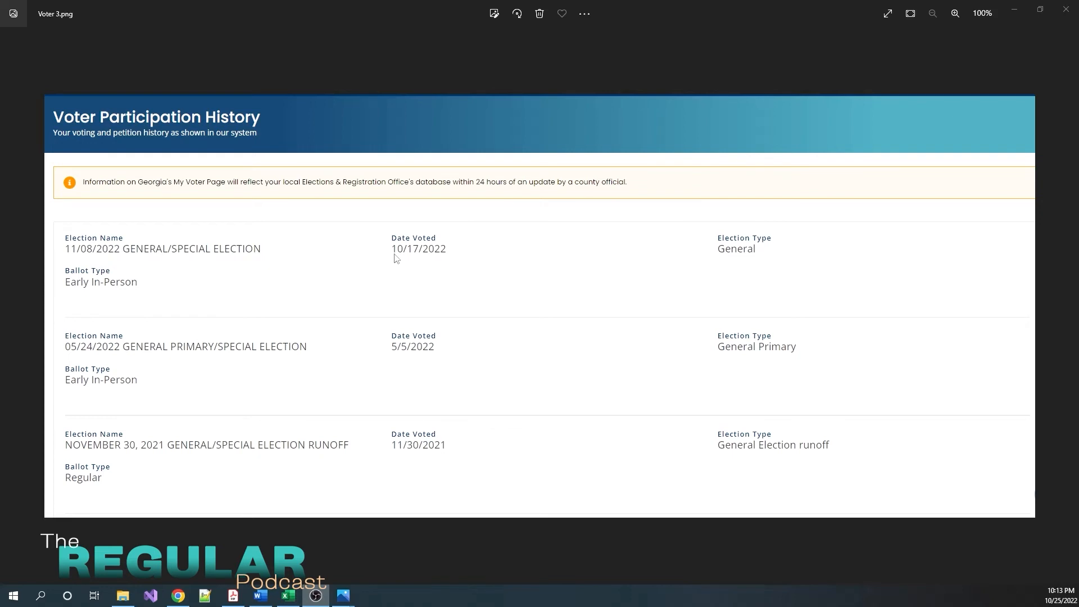
mouse_move(436, 262)
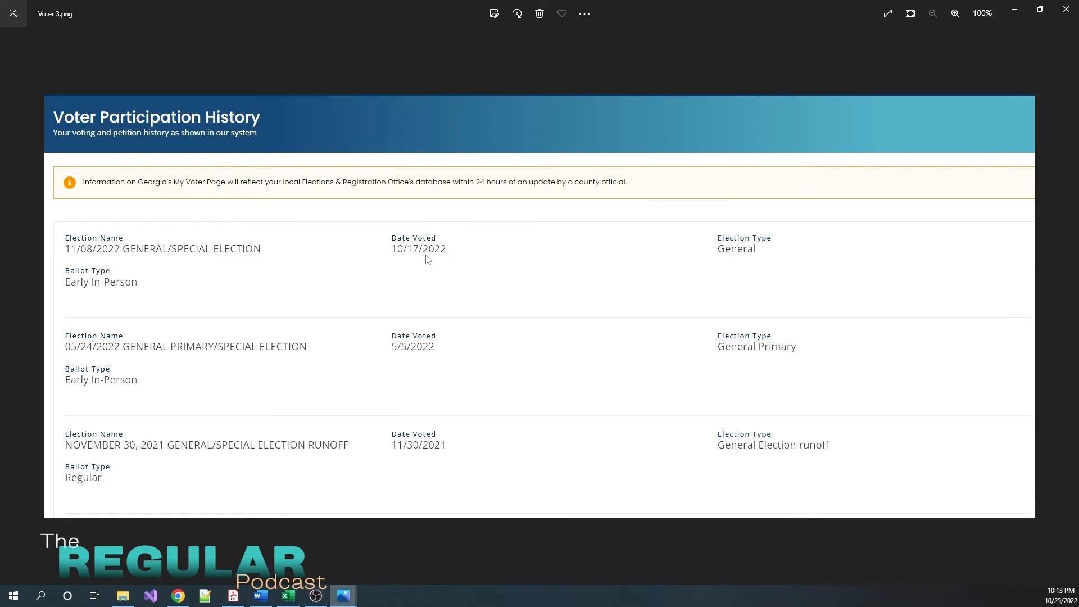
mouse_move(113, 266)
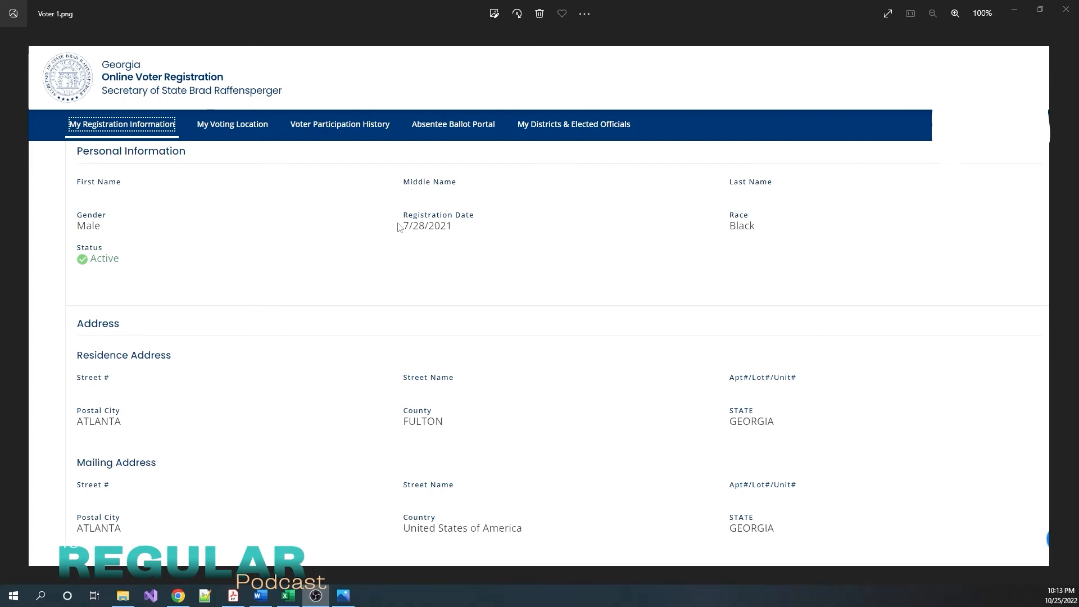
mouse_move(491, 199)
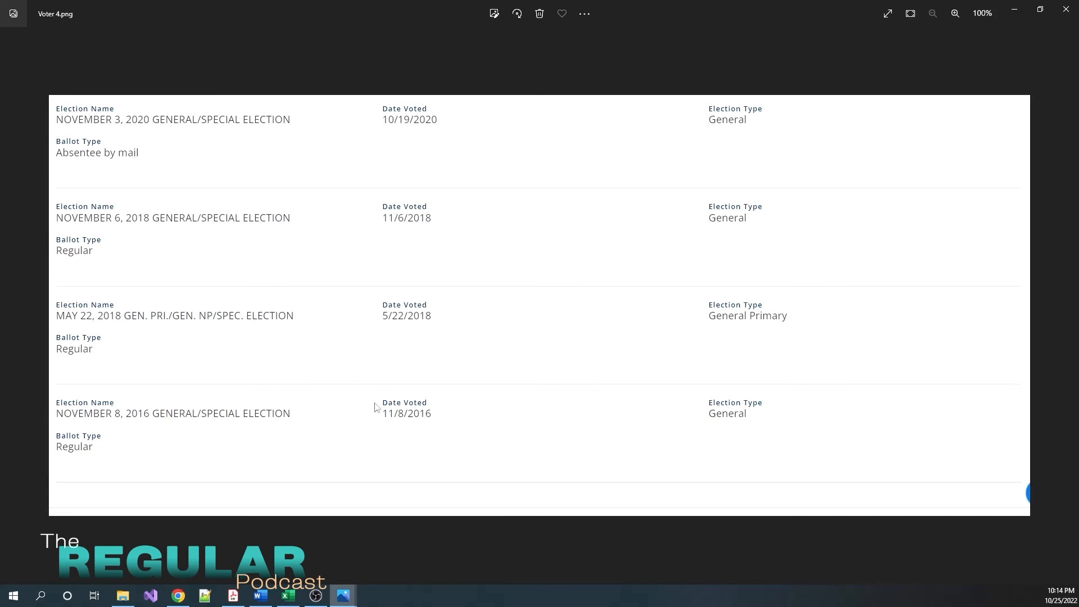
mouse_move(727, 411)
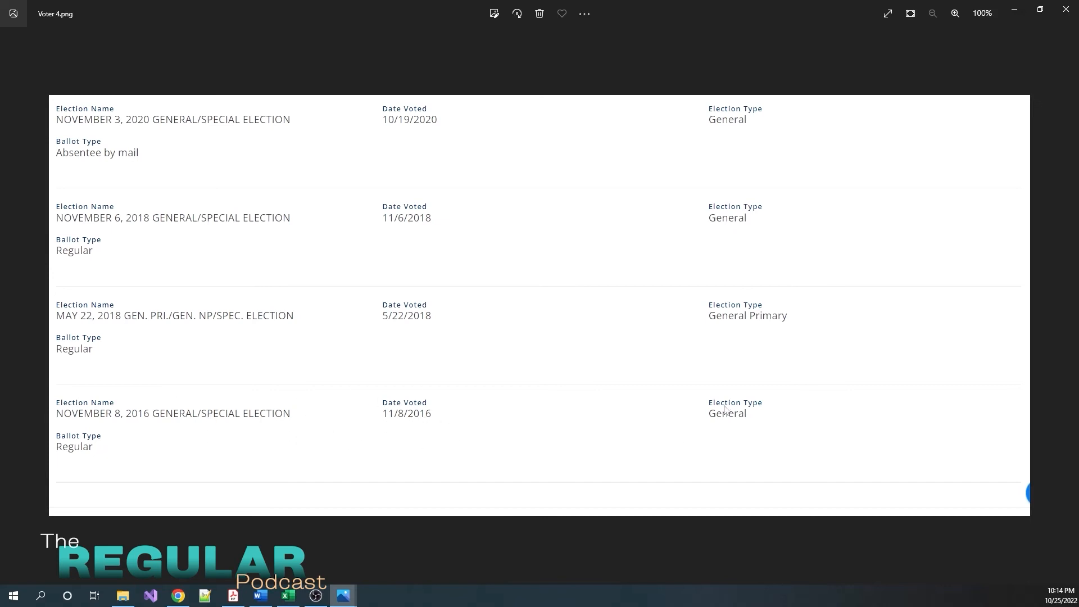
mouse_move(278, 359)
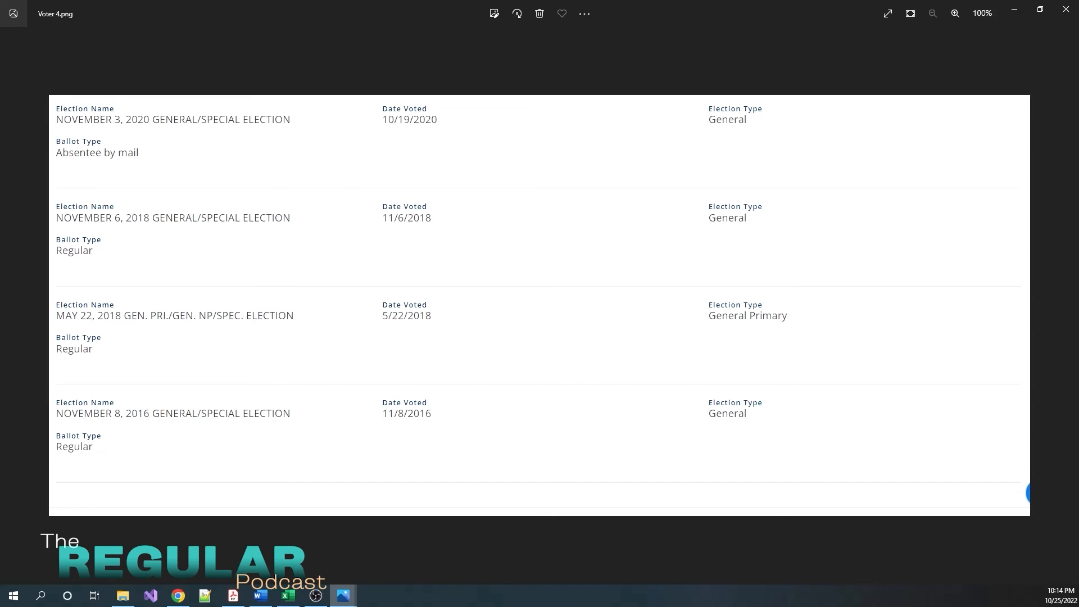
mouse_move(1066, 9)
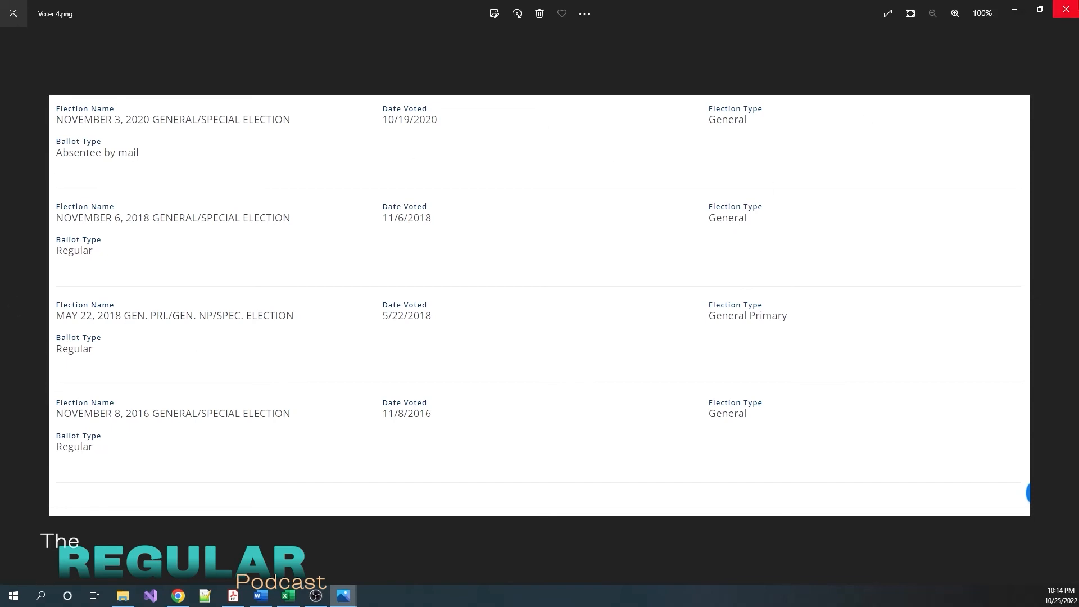
mouse_move(1068, 10)
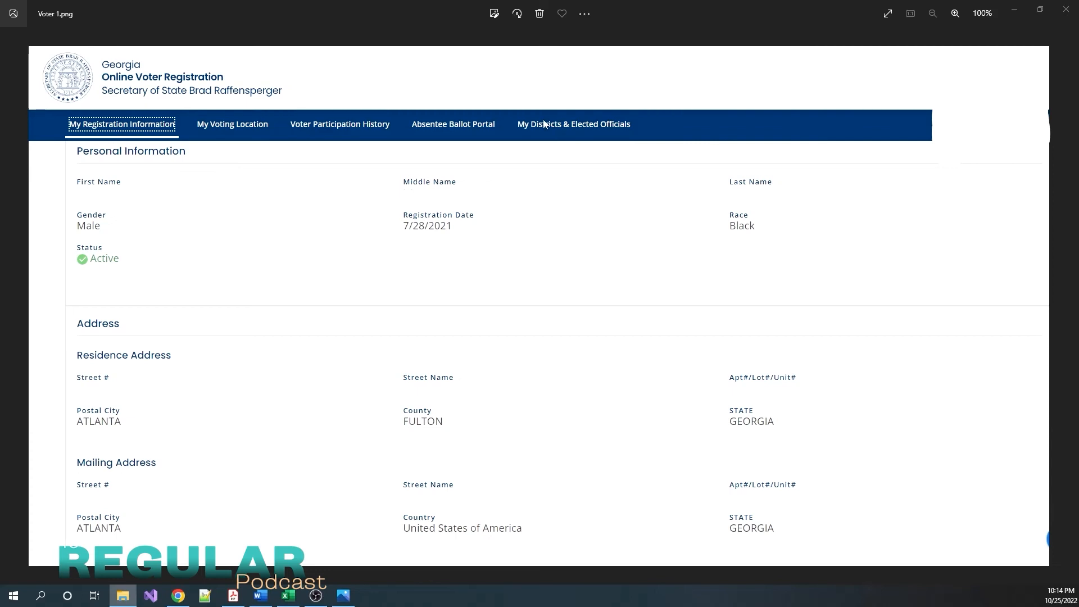
mouse_move(614, 145)
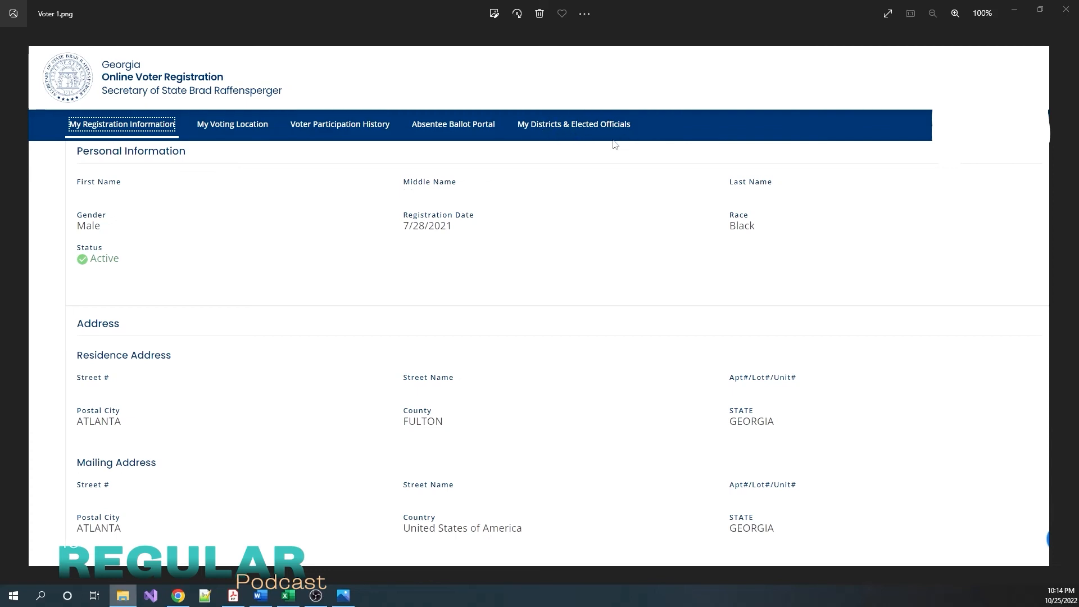
mouse_move(700, 126)
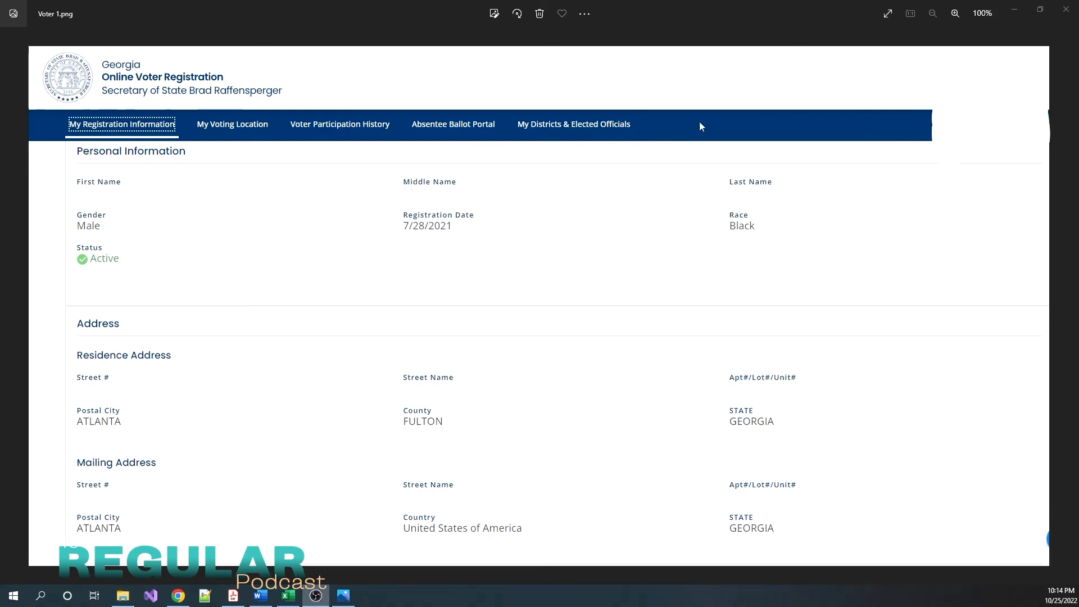
mouse_move(598, 133)
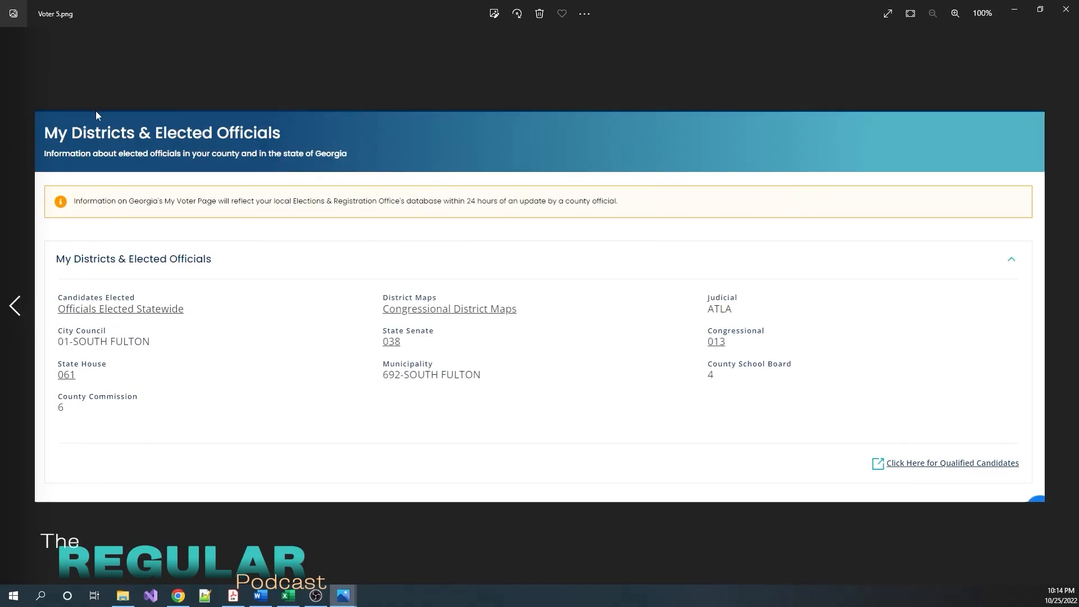
mouse_move(260, 268)
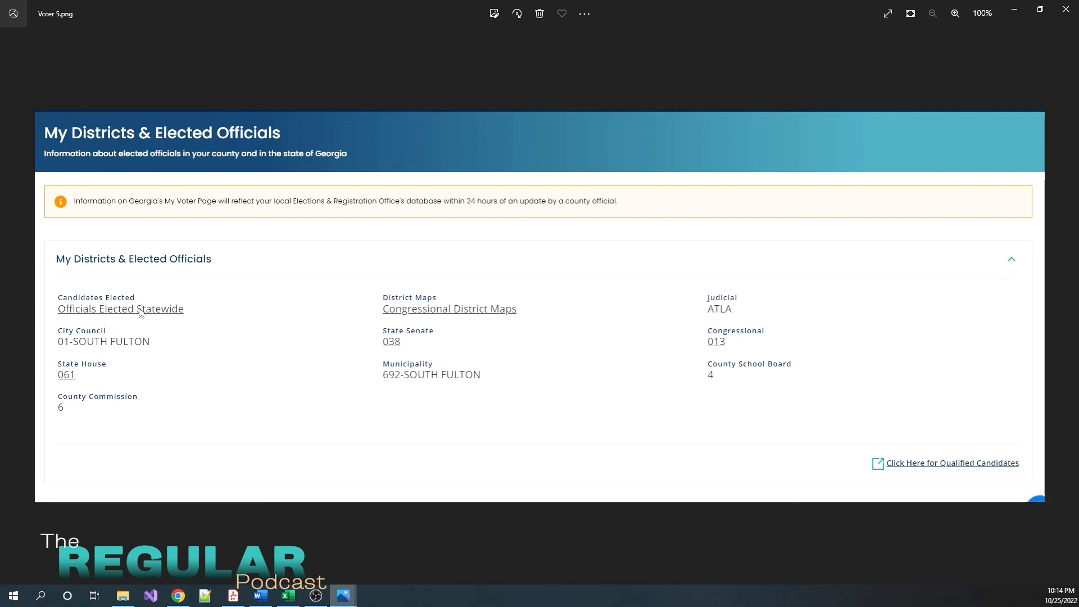
mouse_move(127, 323)
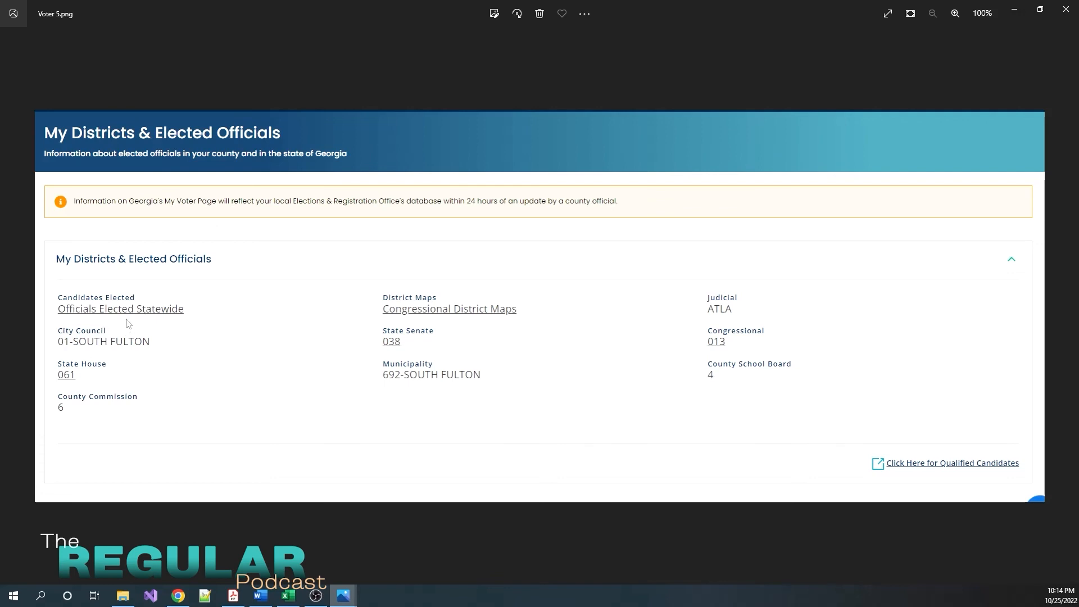
mouse_move(88, 342)
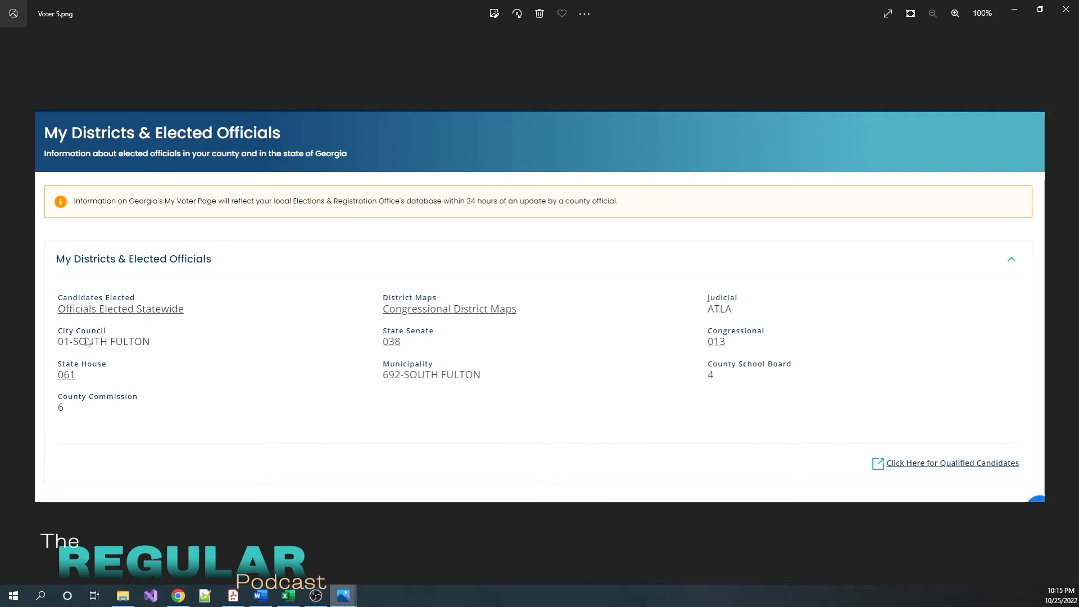
mouse_move(102, 331)
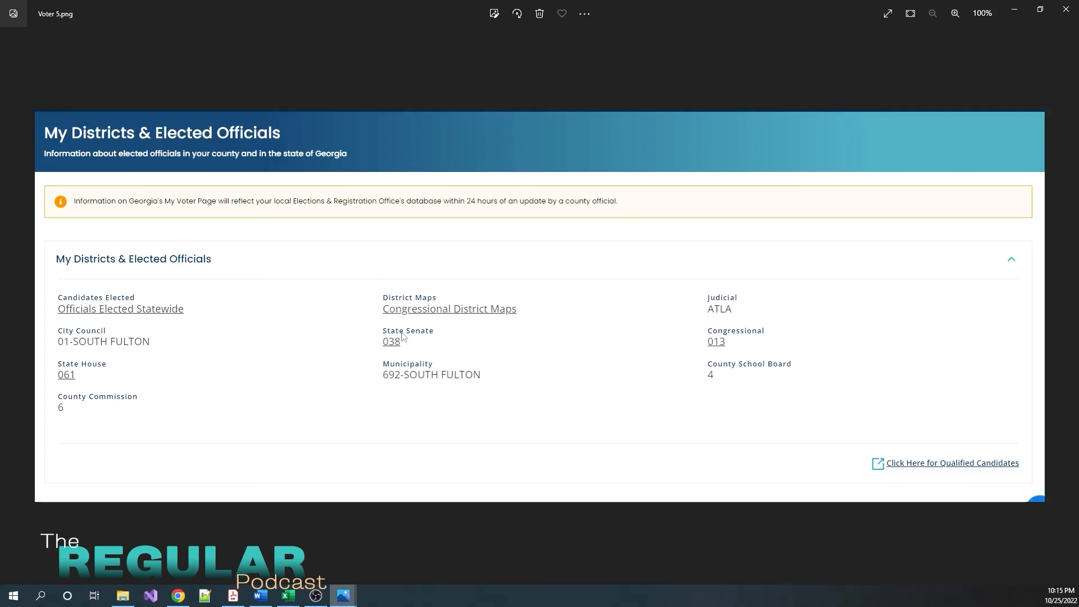
mouse_move(395, 353)
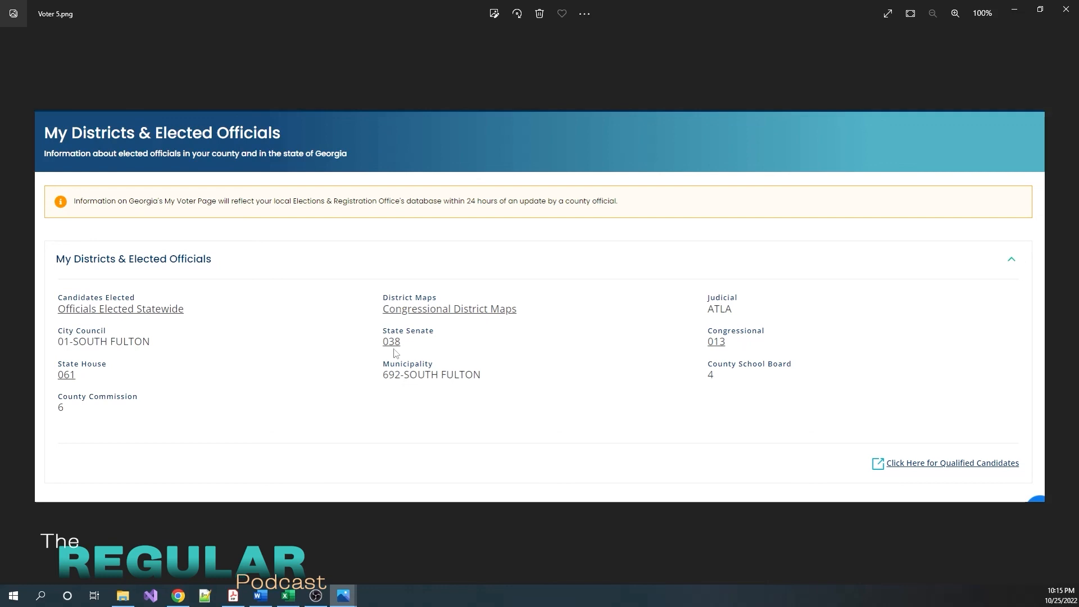
mouse_move(489, 376)
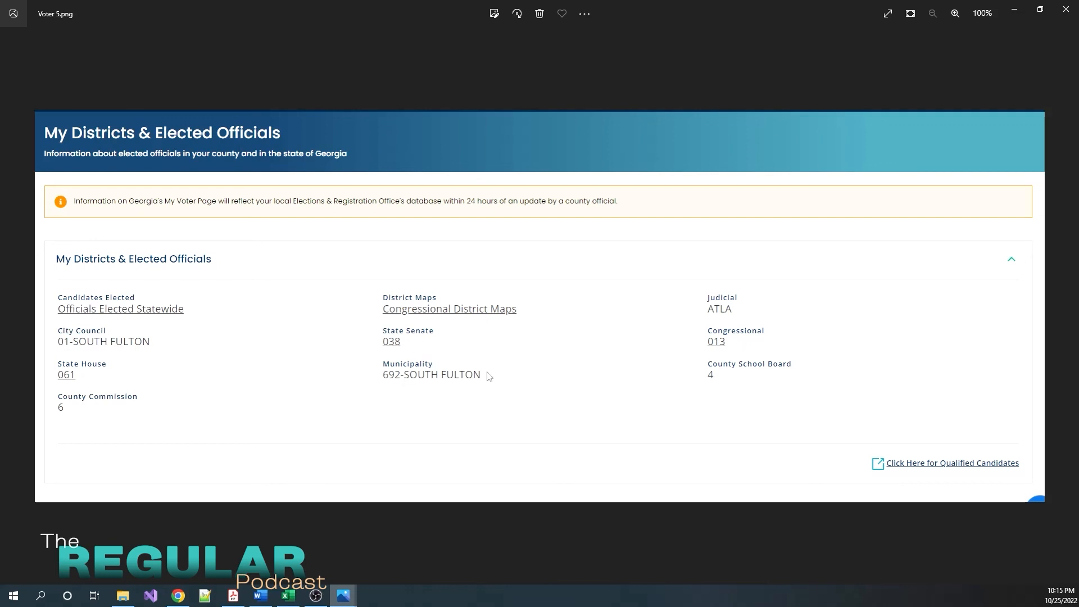
mouse_move(473, 378)
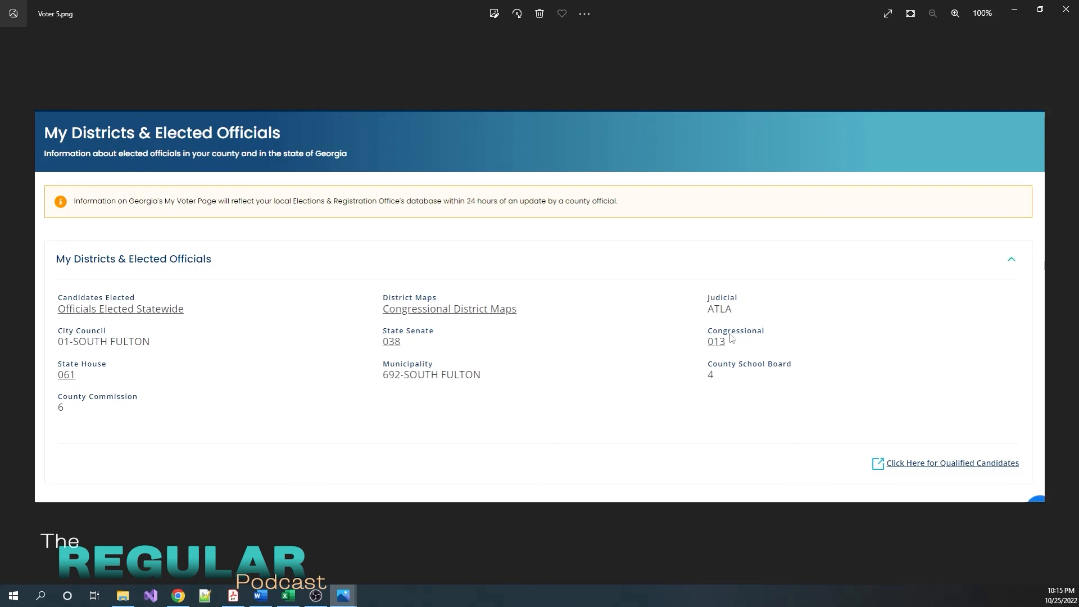
mouse_move(746, 345)
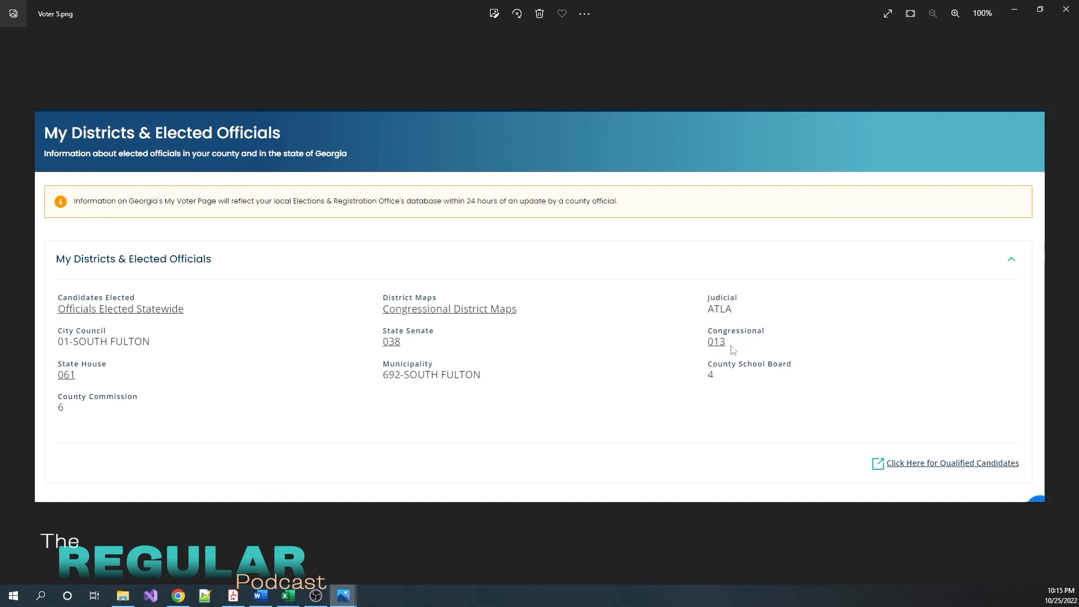
mouse_move(737, 379)
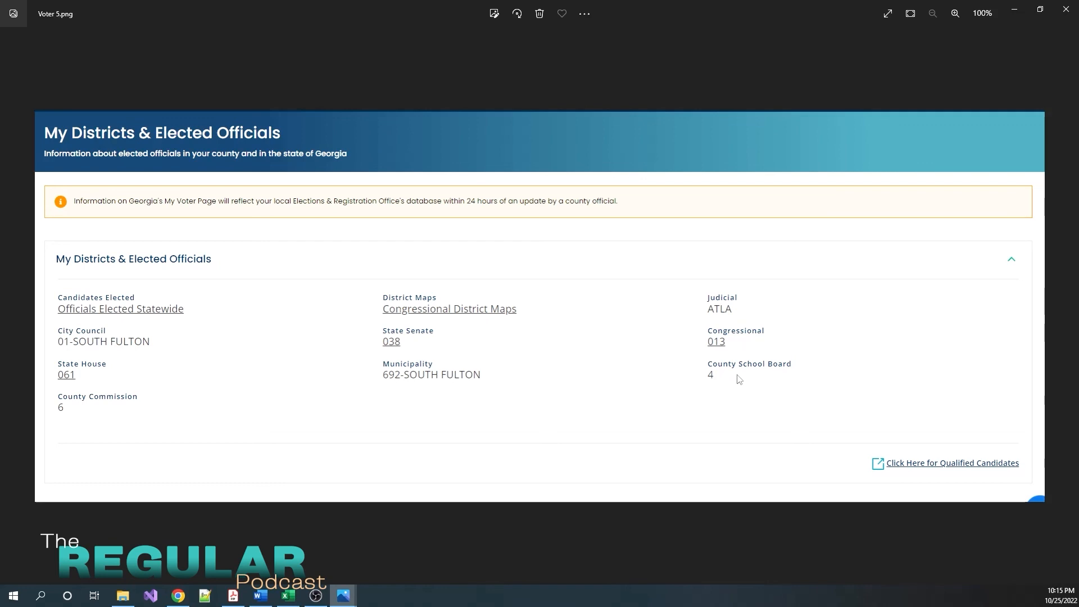